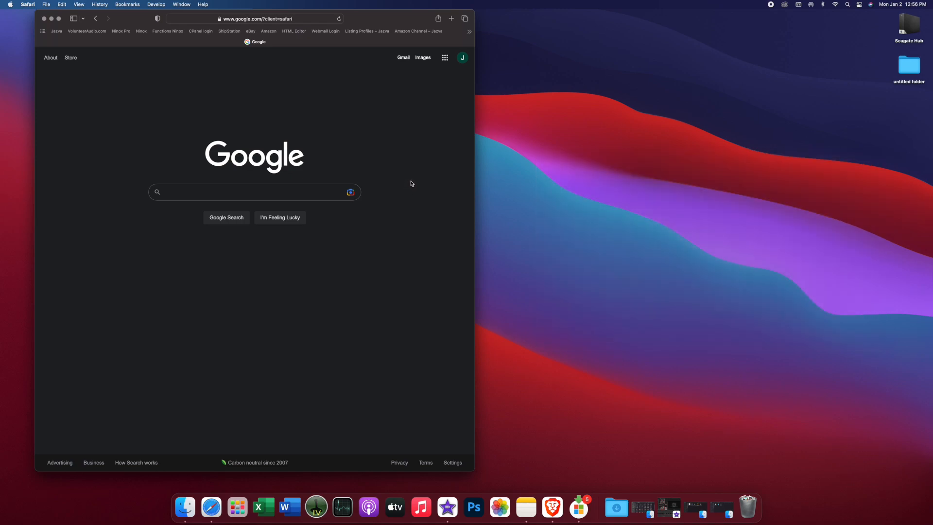
{"action": "mouse_move", "coordinate": [342, 107]}
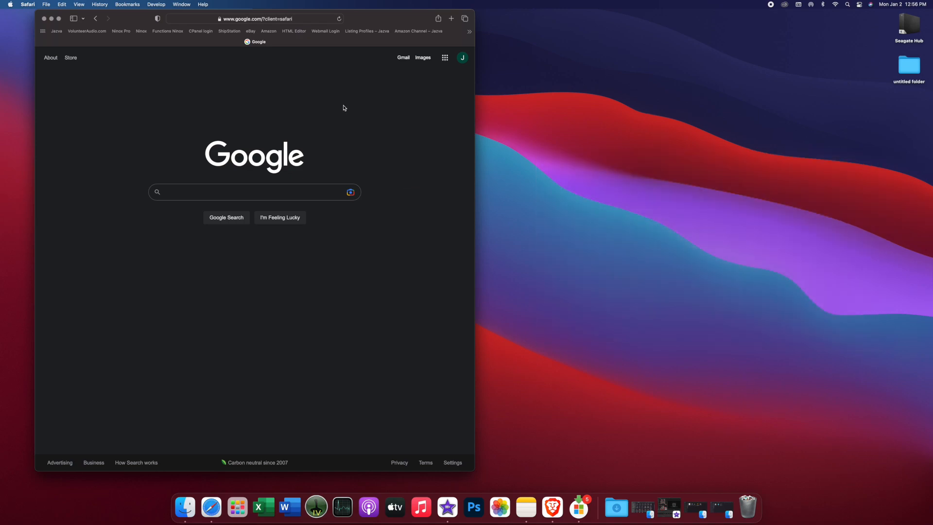
{"action": "mouse_move", "coordinate": [322, 101]}
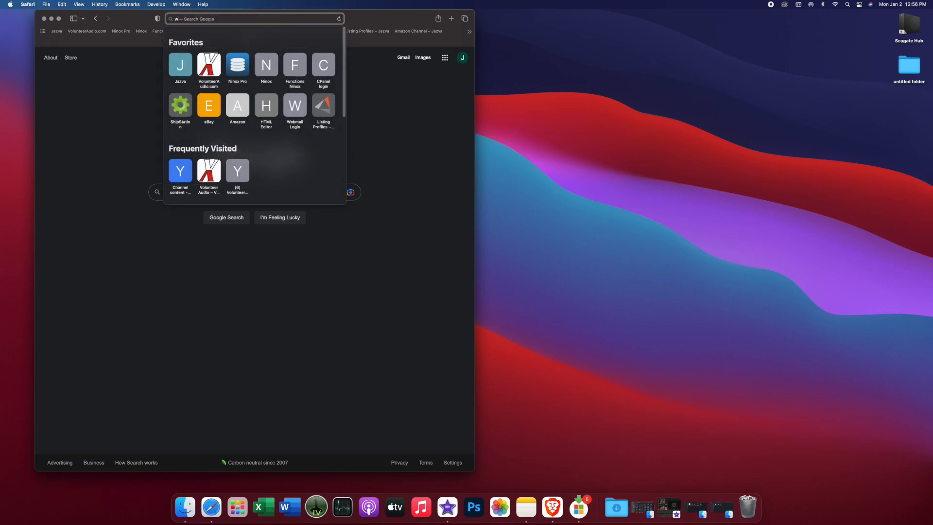
{"action": "type", "text": "www.idatalinkmaestro.com"}
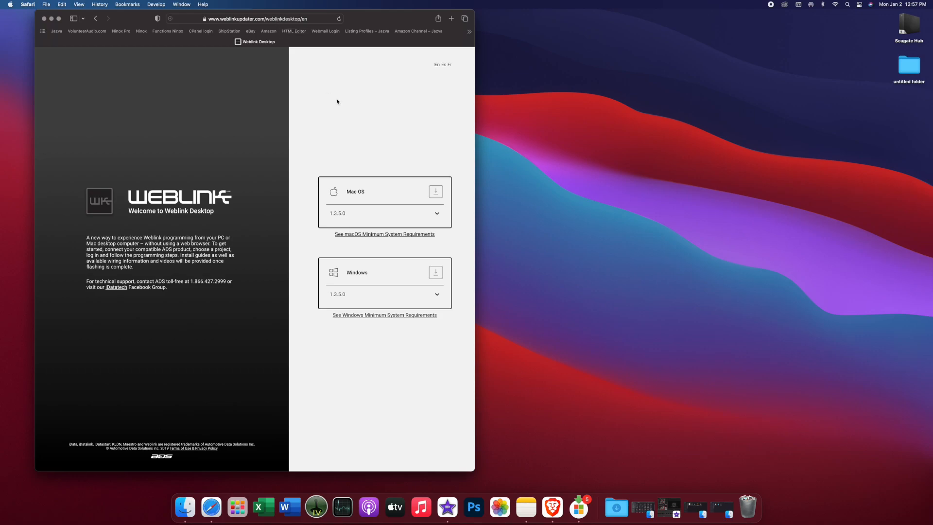
{"action": "mouse_move", "coordinate": [409, 134]}
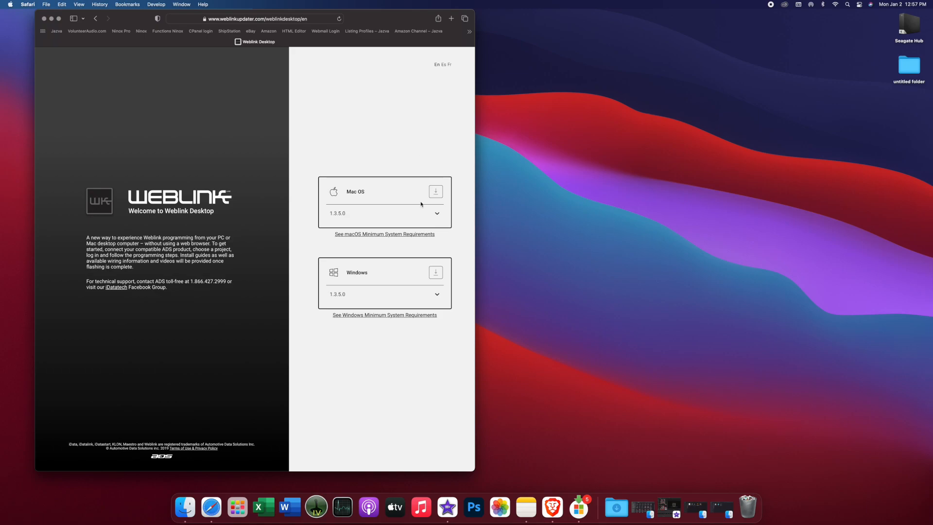
{"action": "mouse_move", "coordinate": [401, 175]}
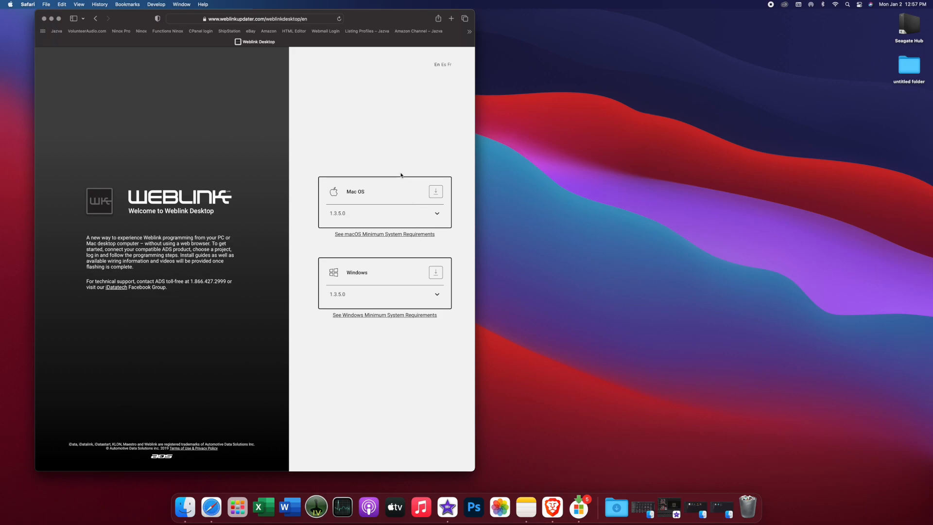
{"action": "left_click", "coordinate": [435, 191]}
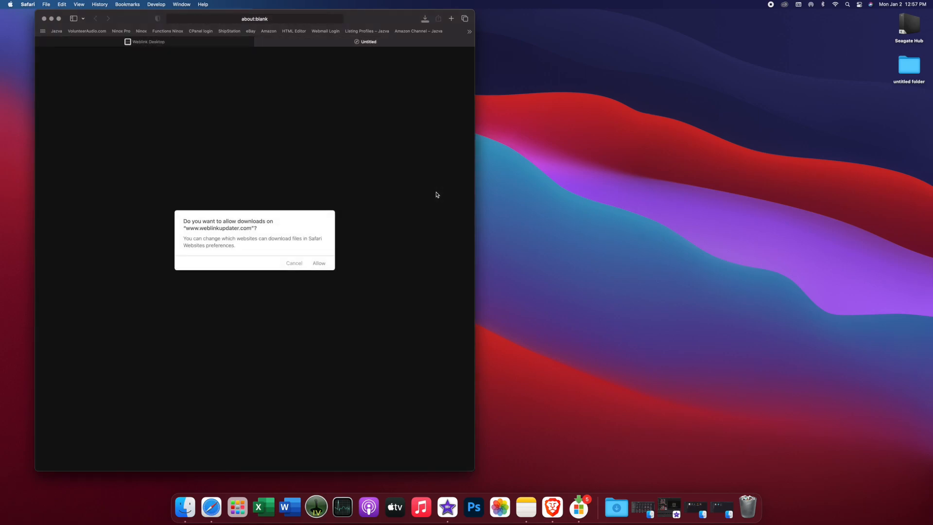
{"action": "left_click", "coordinate": [318, 263]}
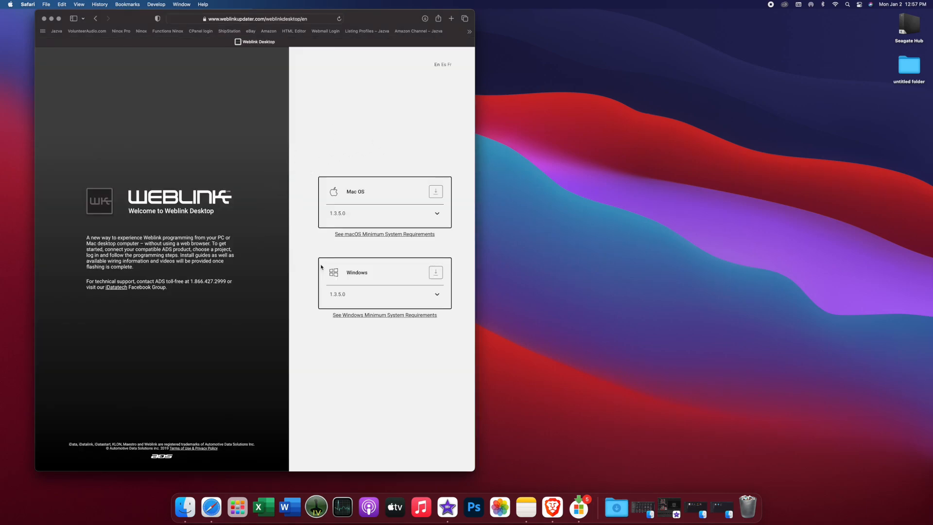
{"action": "mouse_move", "coordinate": [428, 367]}
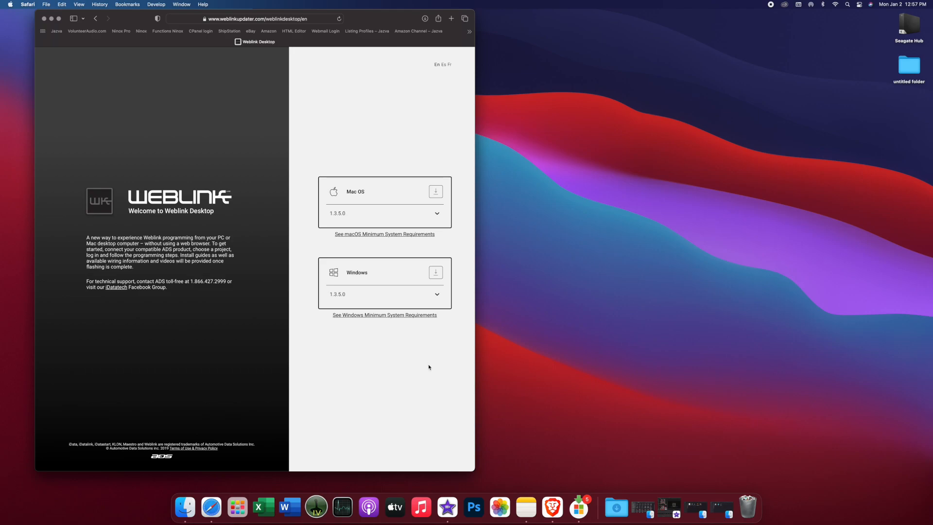
{"action": "mouse_move", "coordinate": [617, 507]}
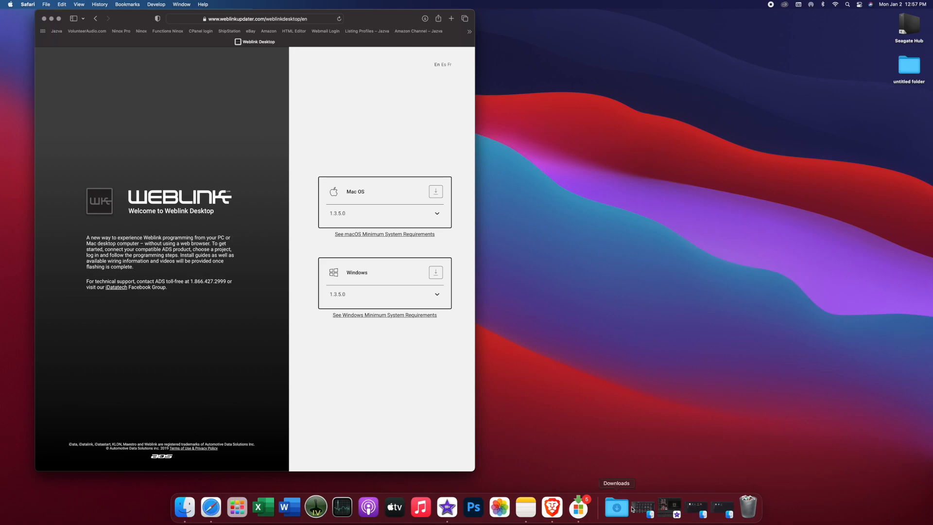
Step: Mount the Weblink Desktop disk image, agree to the license, and open the app past the warning
{"action": "left_click", "coordinate": [616, 507]}
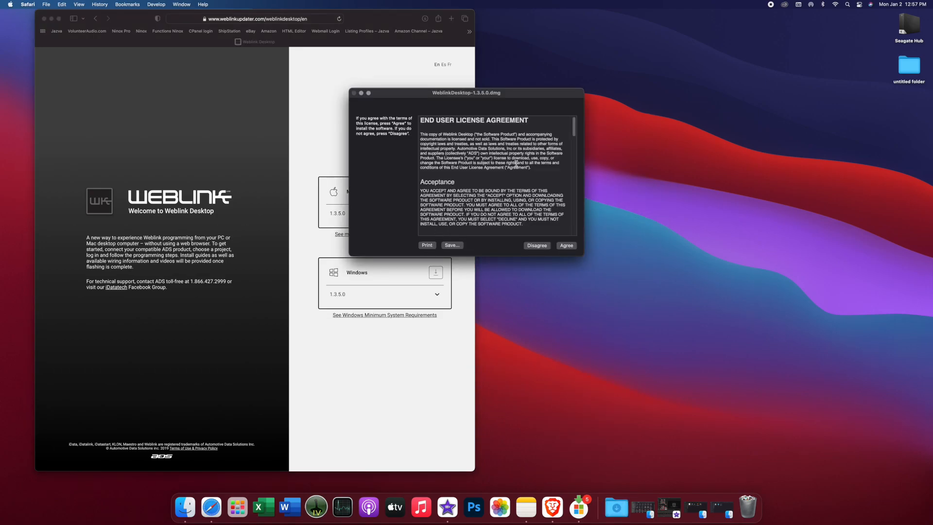
{"action": "scroll", "scroll_direction": "down", "scroll_amount": 3}
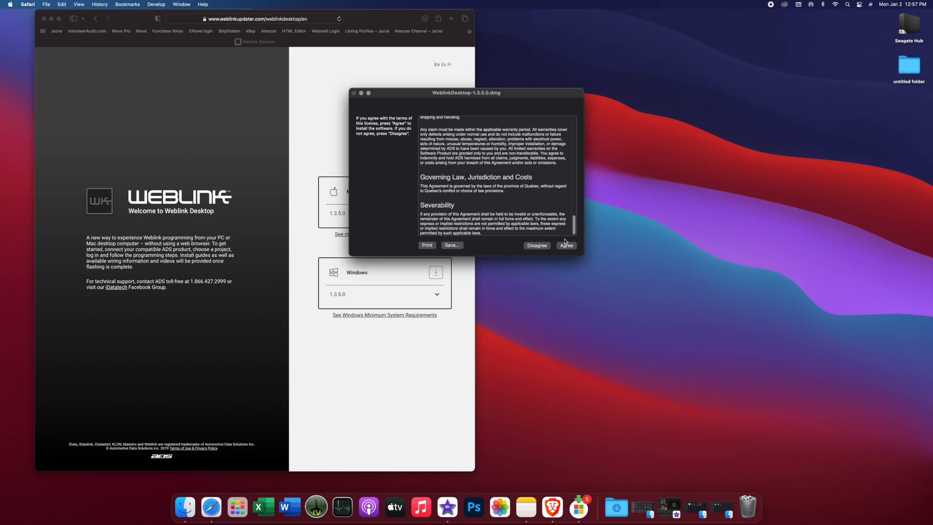
{"action": "left_click", "coordinate": [565, 245]}
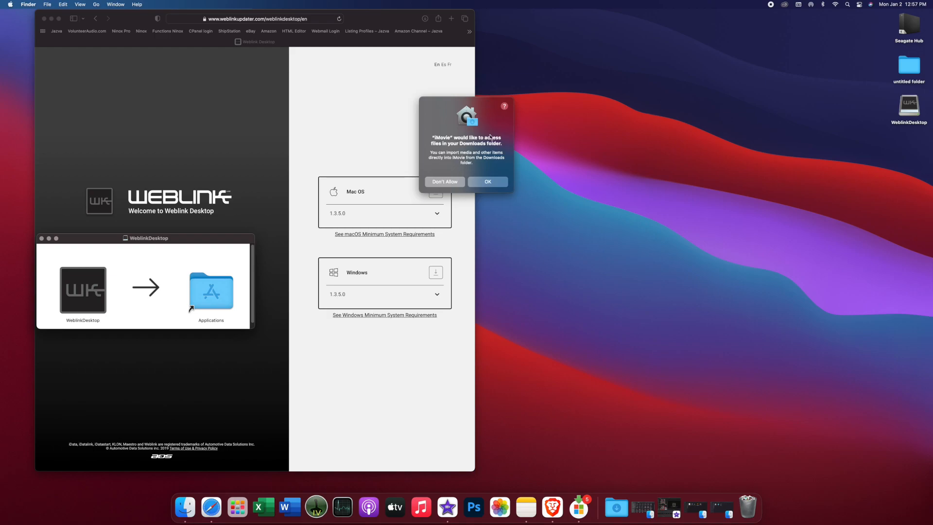
{"action": "left_click", "coordinate": [487, 182]}
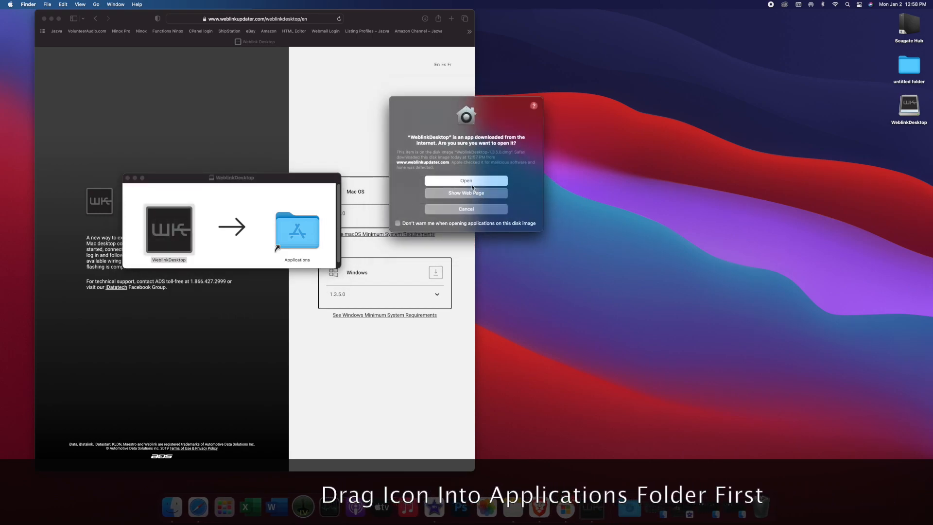
{"action": "left_click", "coordinate": [466, 209]}
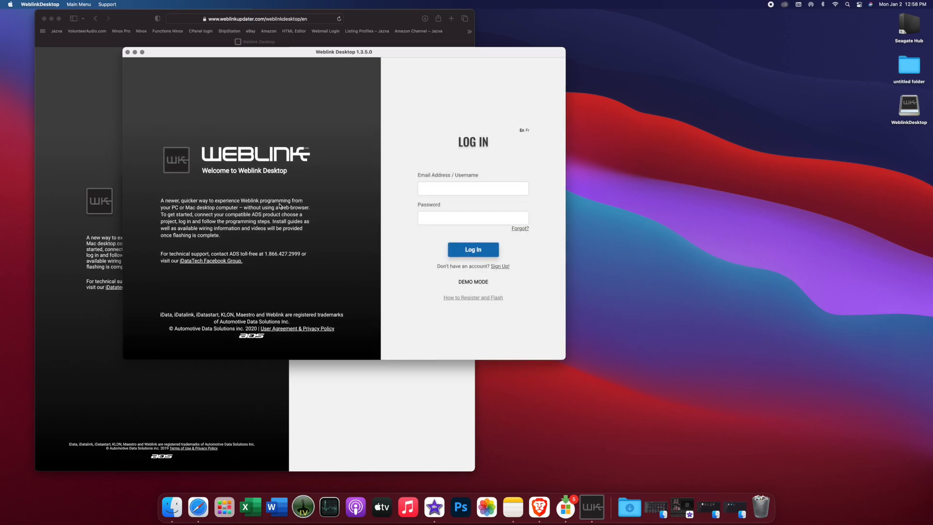
{"action": "mouse_move", "coordinate": [308, 216]}
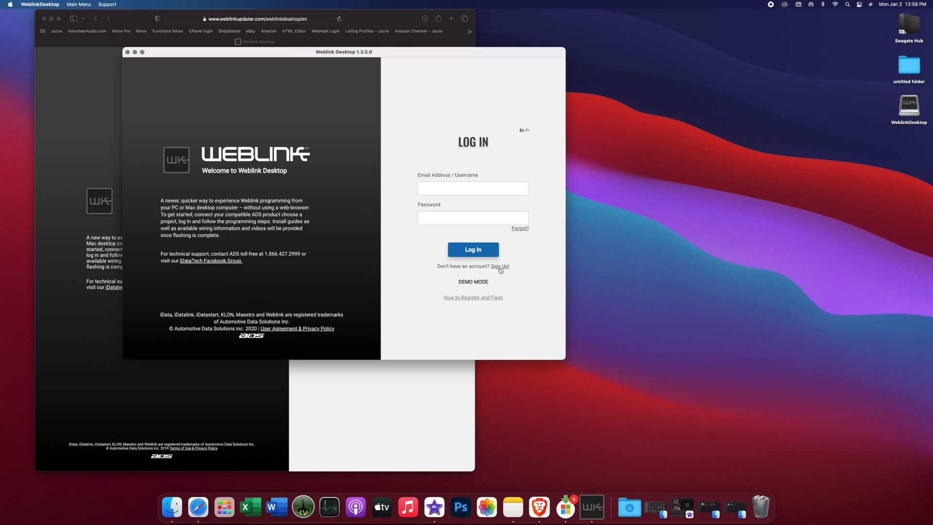
{"action": "left_click", "coordinate": [500, 266]}
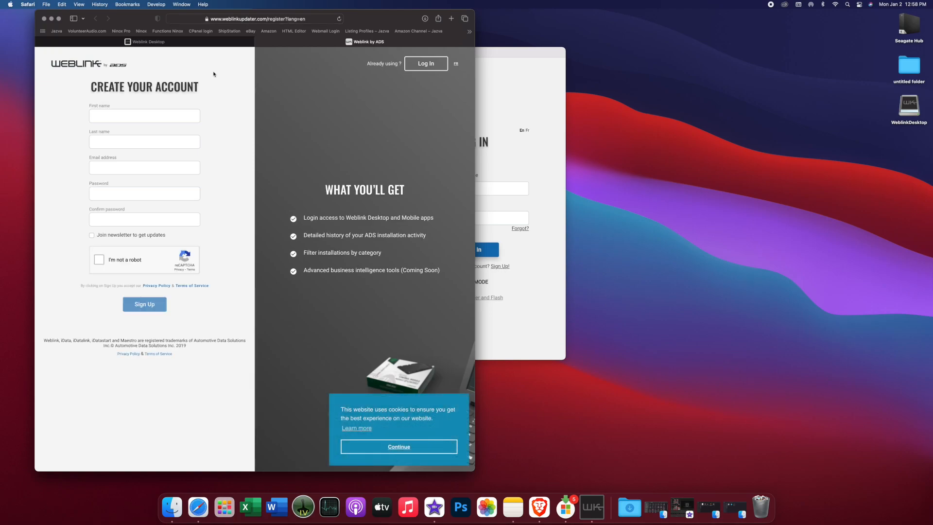
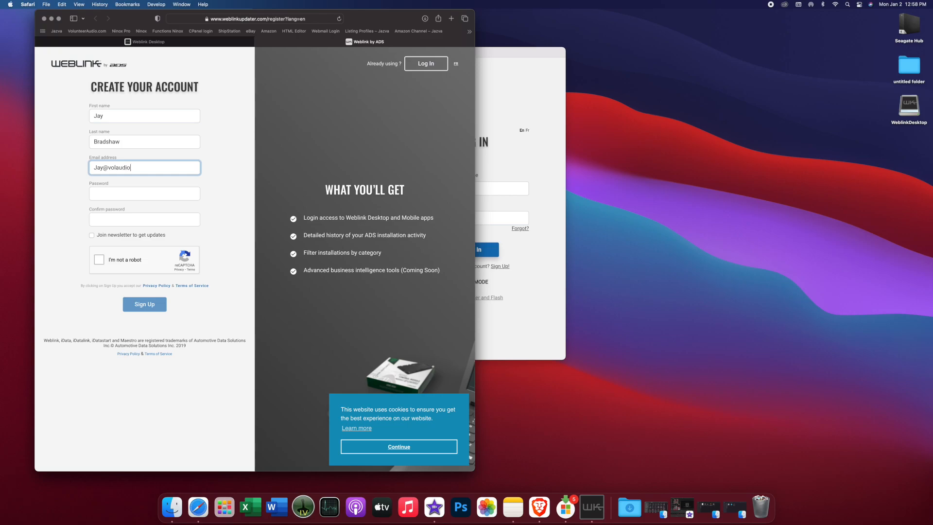
{"action": "left_click", "coordinate": [144, 194]}
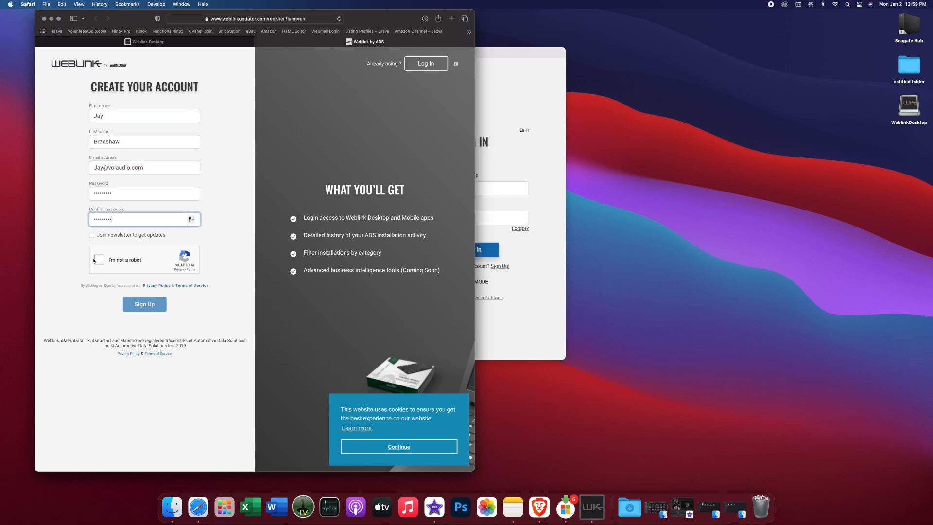
{"action": "left_click", "coordinate": [99, 259]}
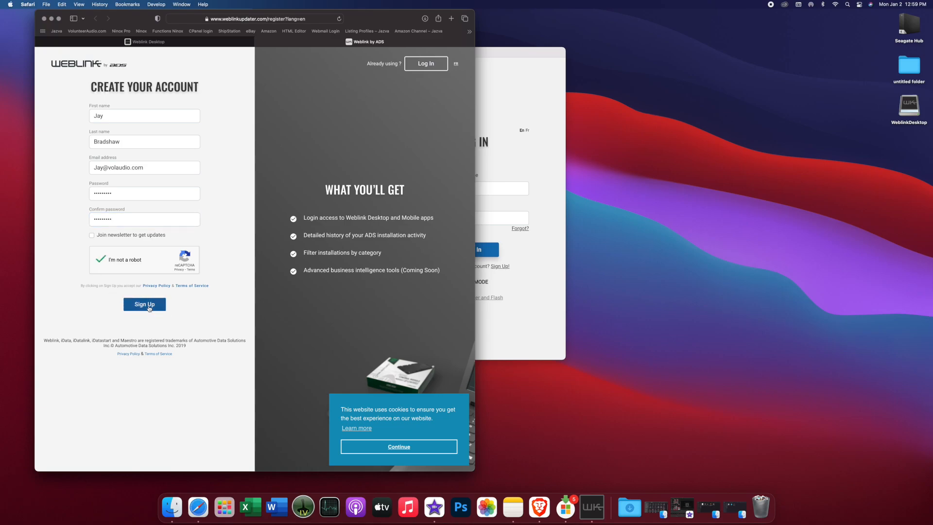
{"action": "left_click", "coordinate": [144, 304]}
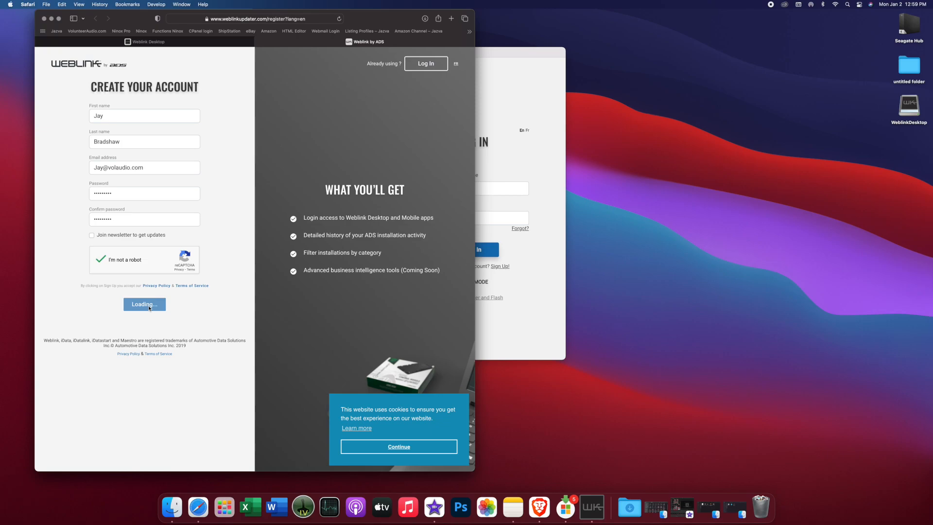
{"action": "left_click", "coordinate": [144, 304]}
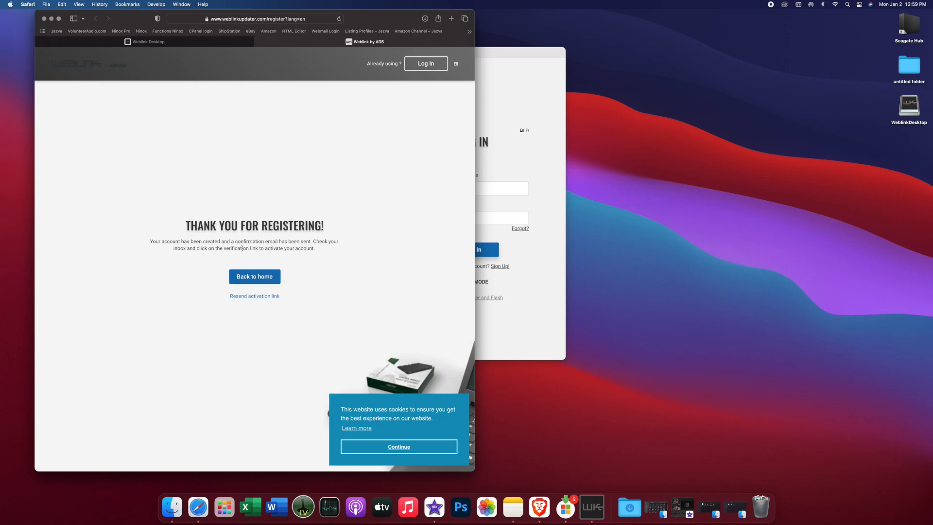
{"action": "mouse_move", "coordinate": [369, 189]}
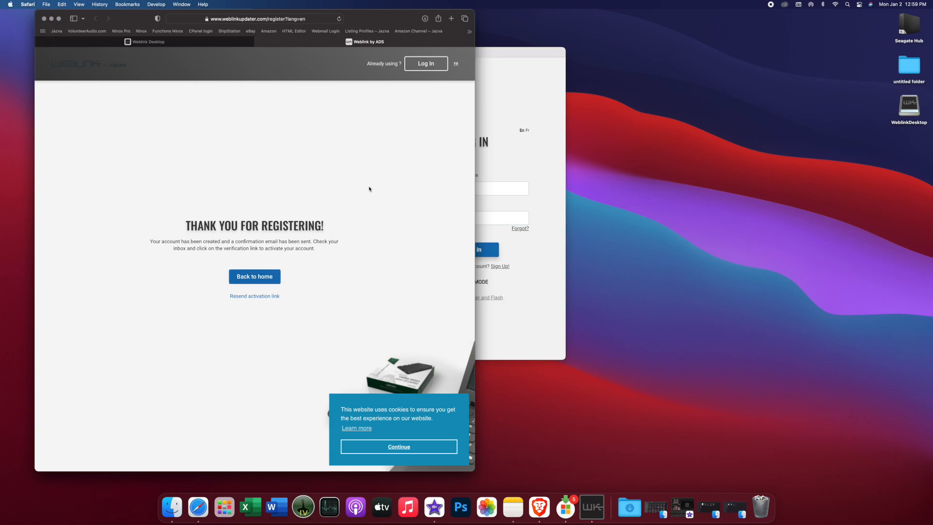
{"action": "mouse_move", "coordinate": [345, 50]}
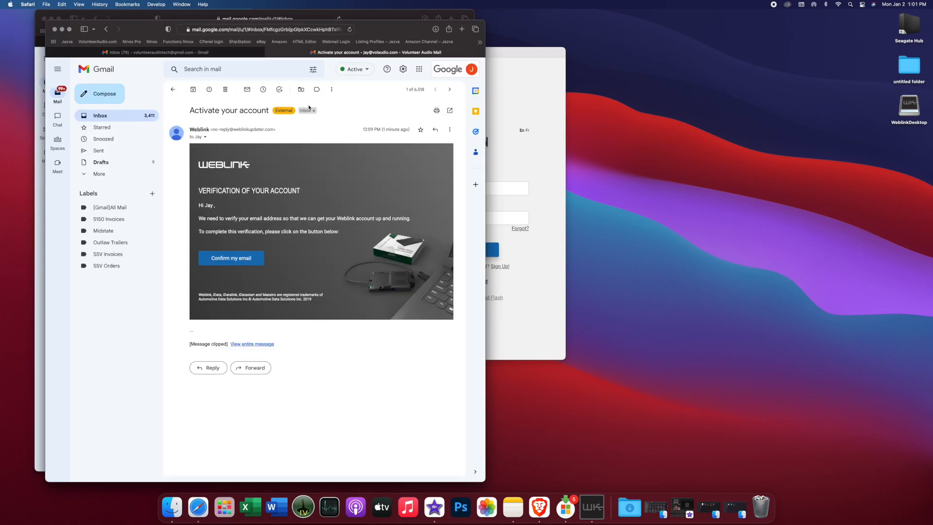
Step: Confirm the email from the activation message, return home, and accept the site's cookies
{"action": "left_click", "coordinate": [231, 257]}
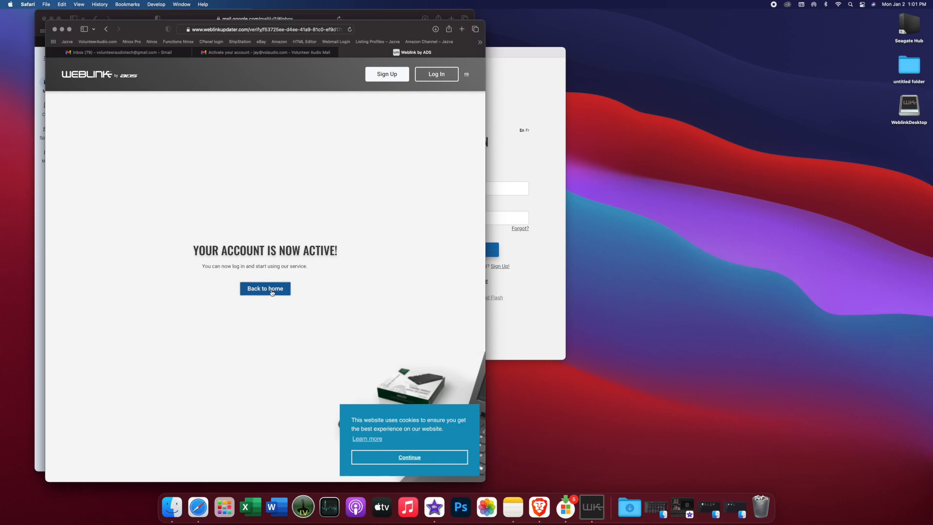
{"action": "left_click", "coordinate": [265, 289]}
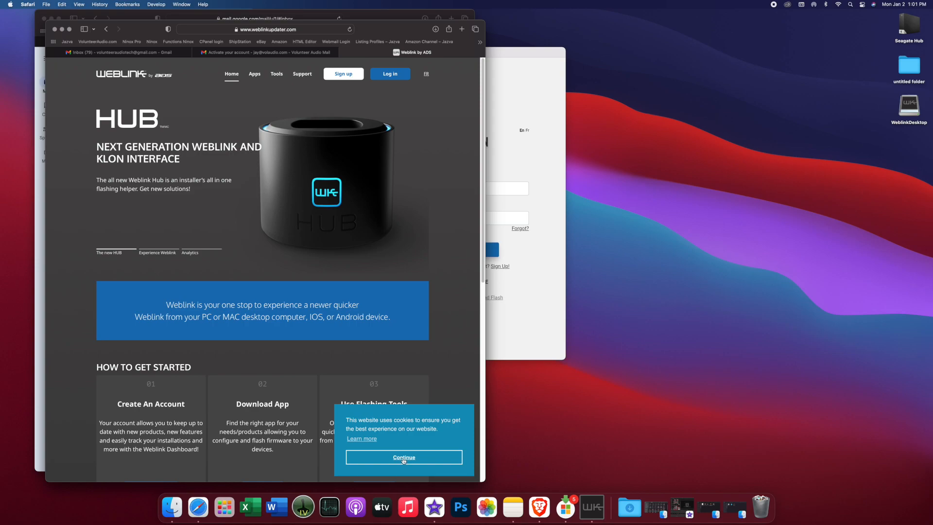
{"action": "left_click", "coordinate": [403, 457]}
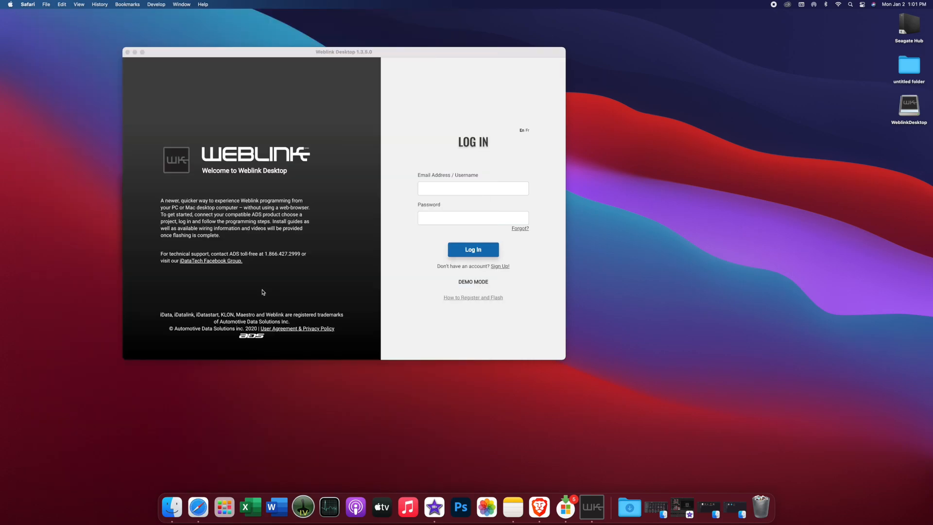
{"action": "left_click", "coordinate": [472, 188]}
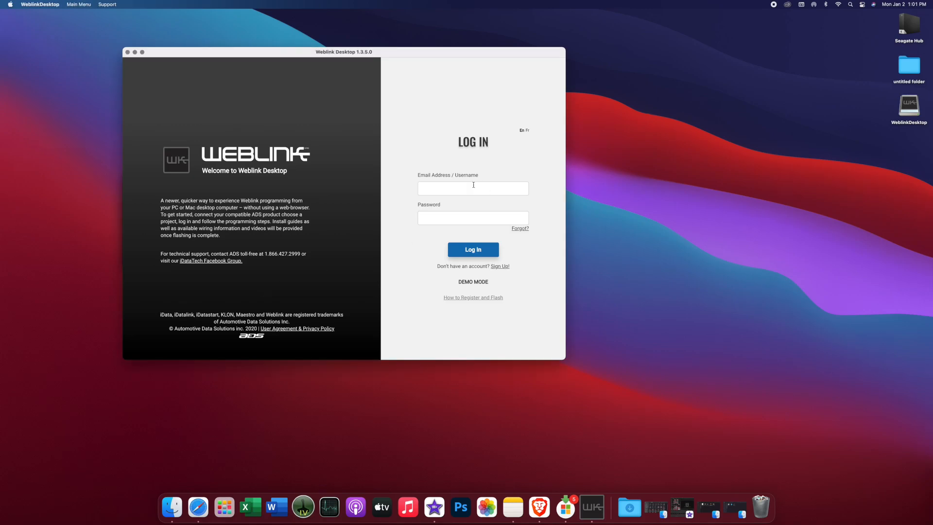
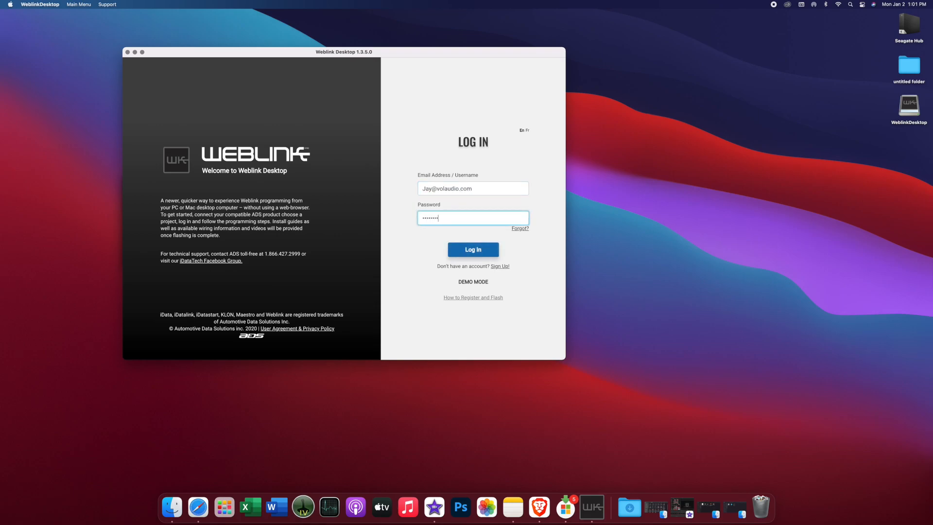
{"action": "left_click", "coordinate": [472, 248]}
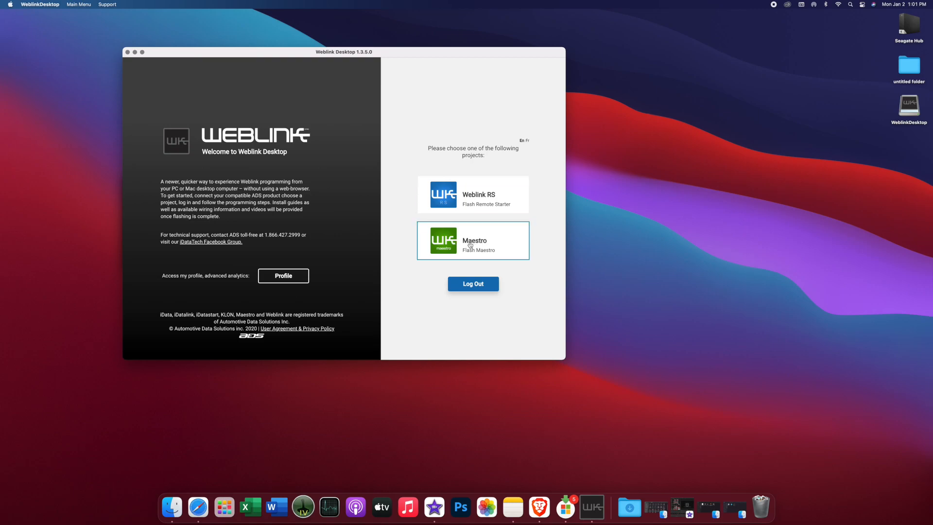
Step: Open the Maestro project, redetect the Maestro RR, and choose Flash by Vehicle
{"action": "left_click", "coordinate": [472, 240]}
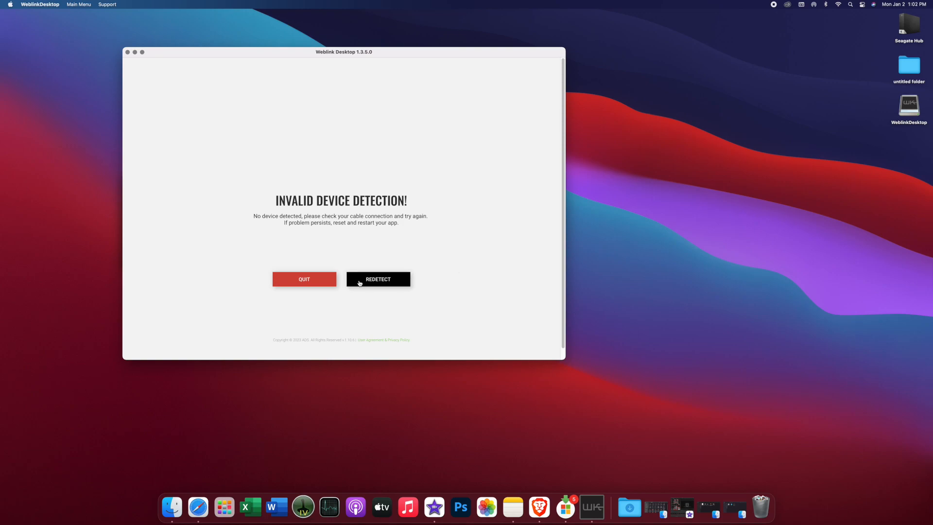
{"action": "left_click", "coordinate": [378, 279]}
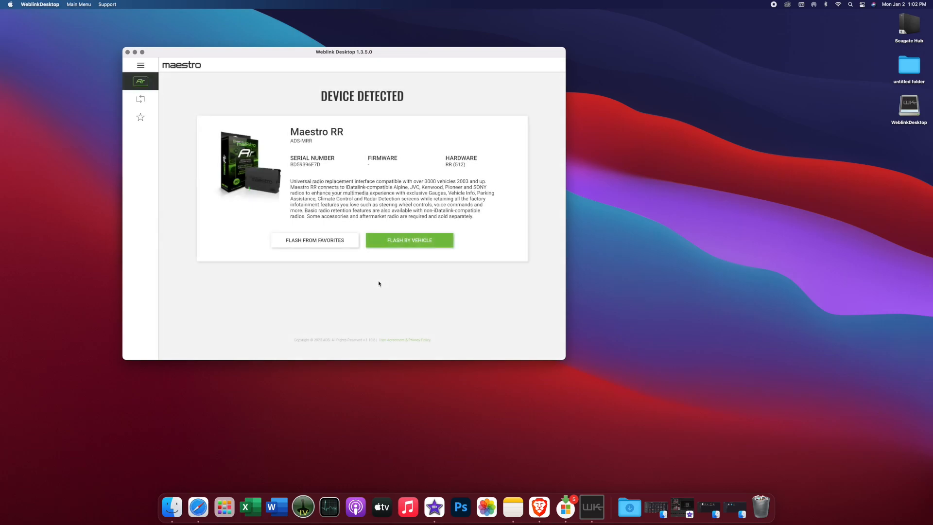
{"action": "mouse_move", "coordinate": [450, 281]}
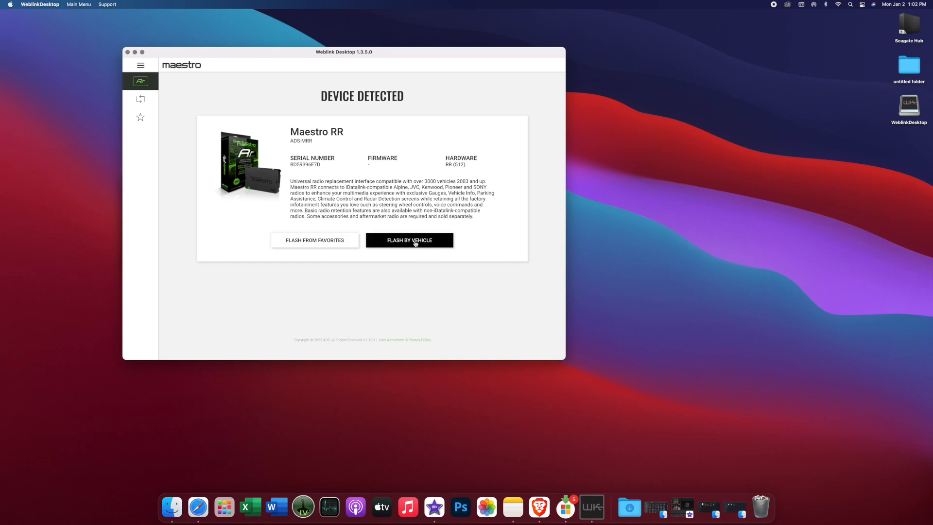
{"action": "left_click", "coordinate": [408, 239]}
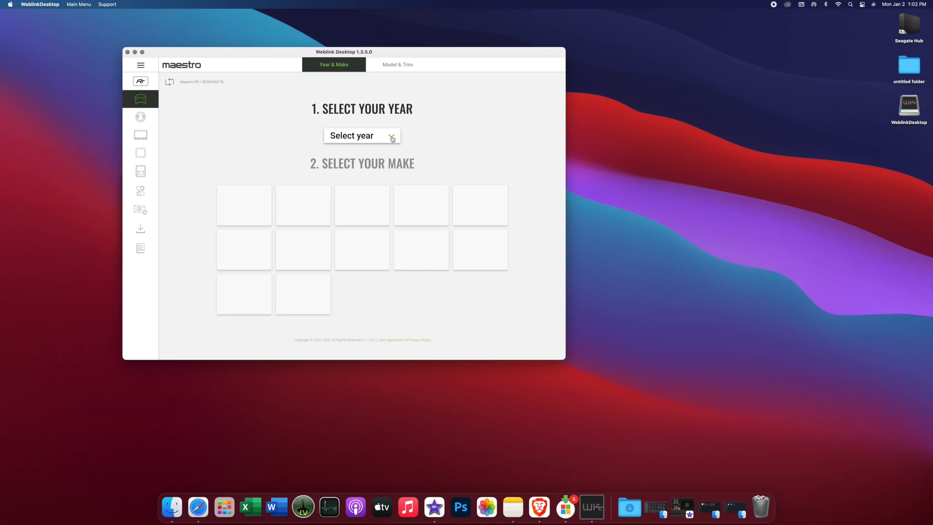
Step: Select the model year, Harley-Davidson make, and Electra Glide All model
{"action": "left_click", "coordinate": [361, 136]}
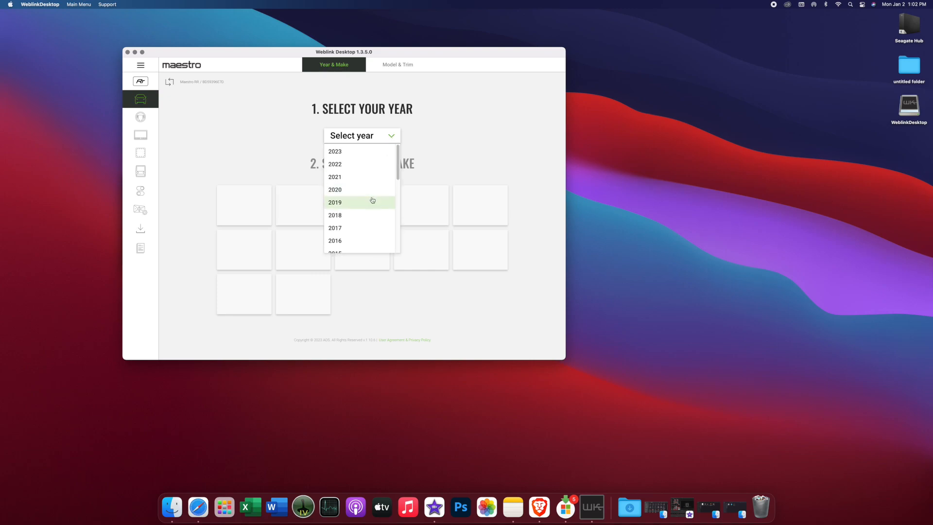
{"action": "left_click", "coordinate": [335, 202]}
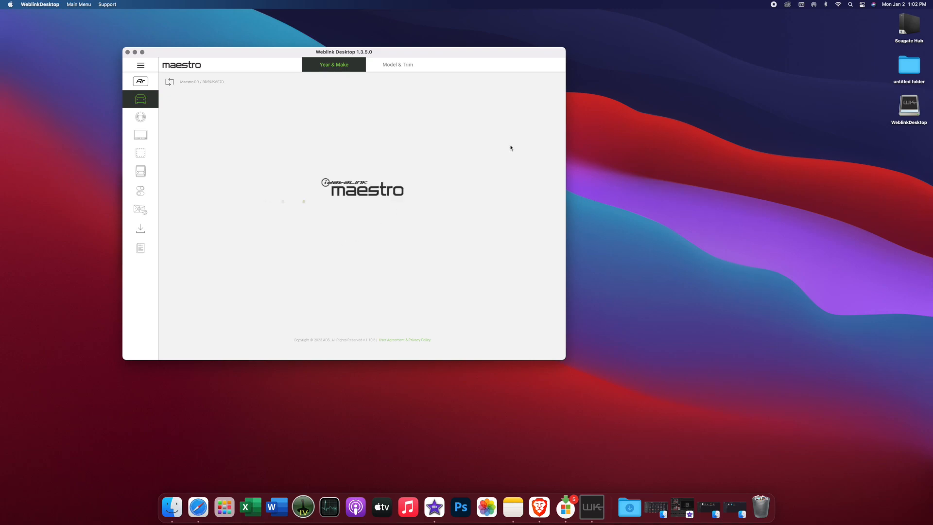
{"action": "left_click", "coordinate": [397, 64]}
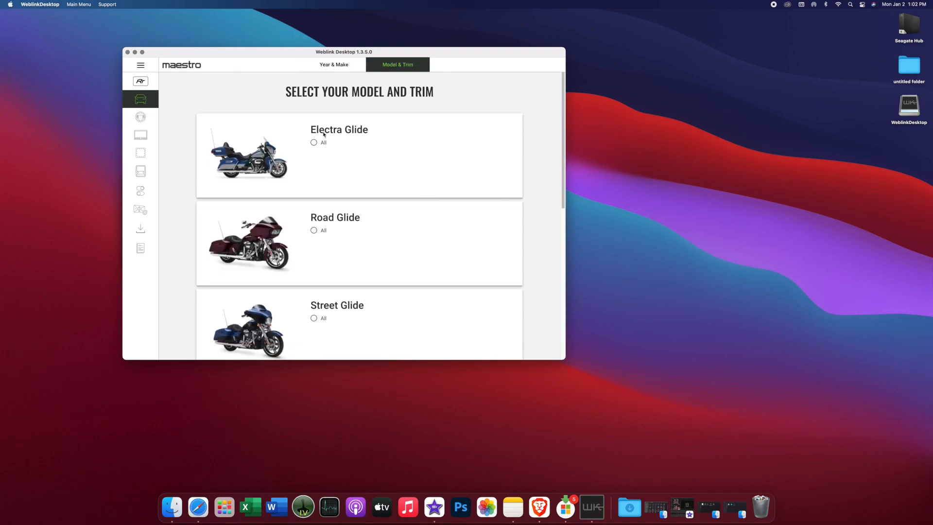
{"action": "left_click", "coordinate": [313, 142]}
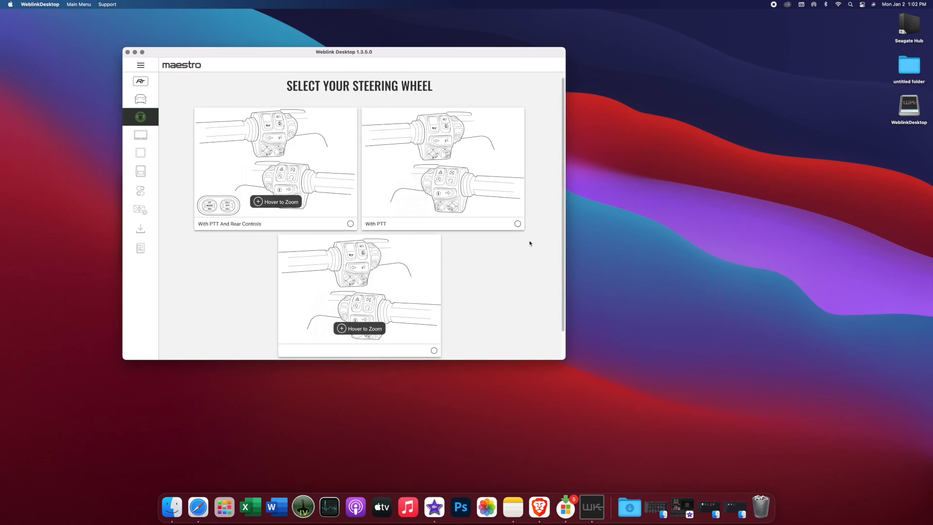
{"action": "mouse_move", "coordinate": [519, 256]}
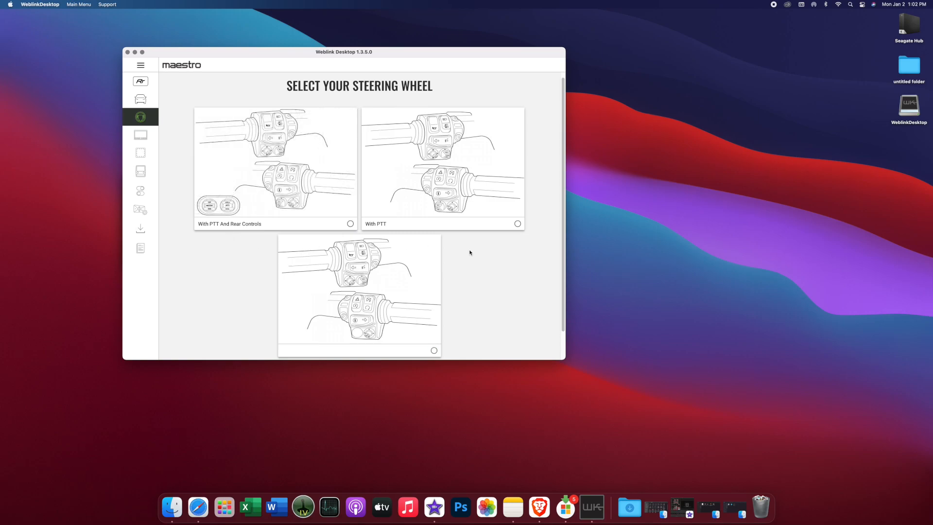
Step: Choose the With PTT handlebar controls option
{"action": "scroll", "scroll_direction": "down", "scroll_amount": 3}
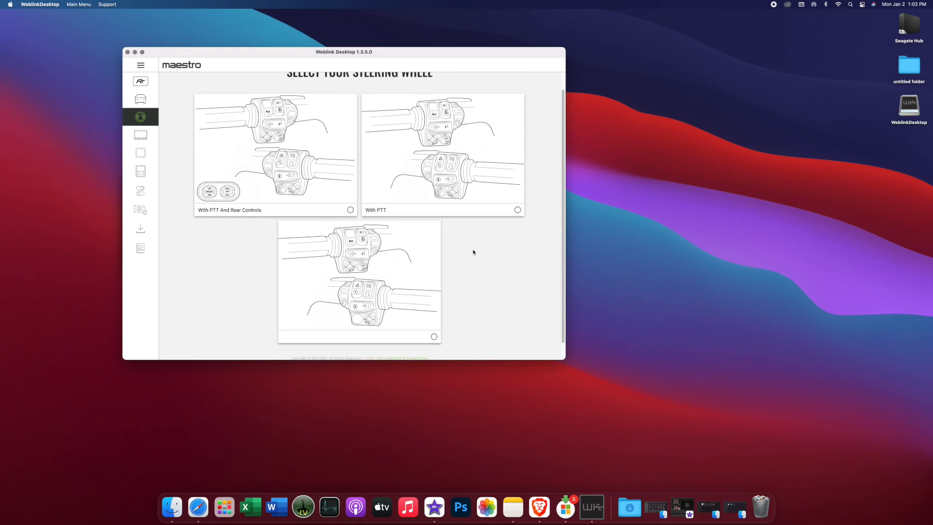
{"action": "mouse_move", "coordinate": [473, 258]}
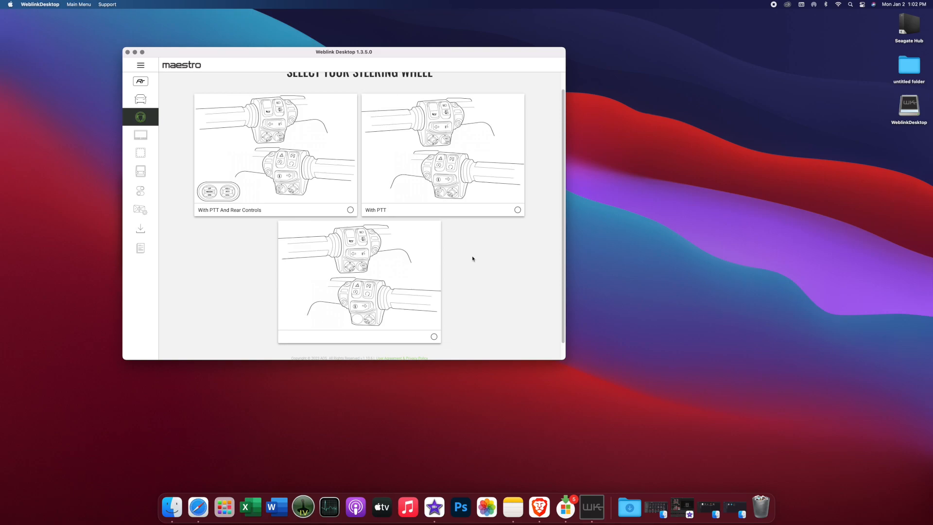
{"action": "left_click", "coordinate": [434, 336]}
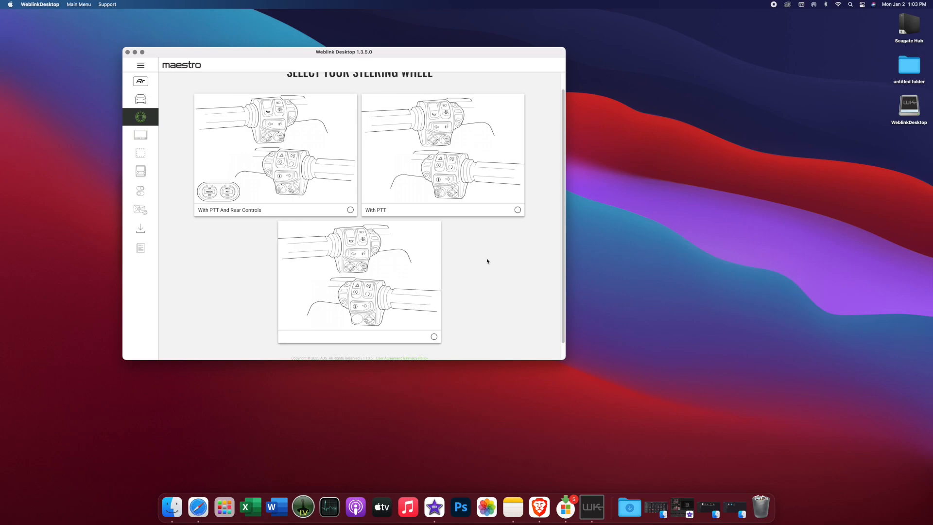
{"action": "left_click", "coordinate": [517, 210]}
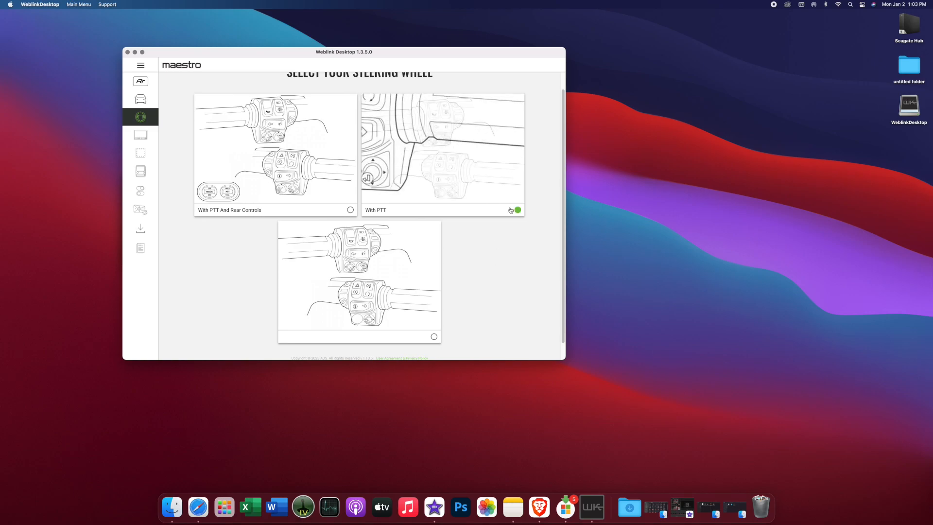
{"action": "left_click", "coordinate": [517, 210]}
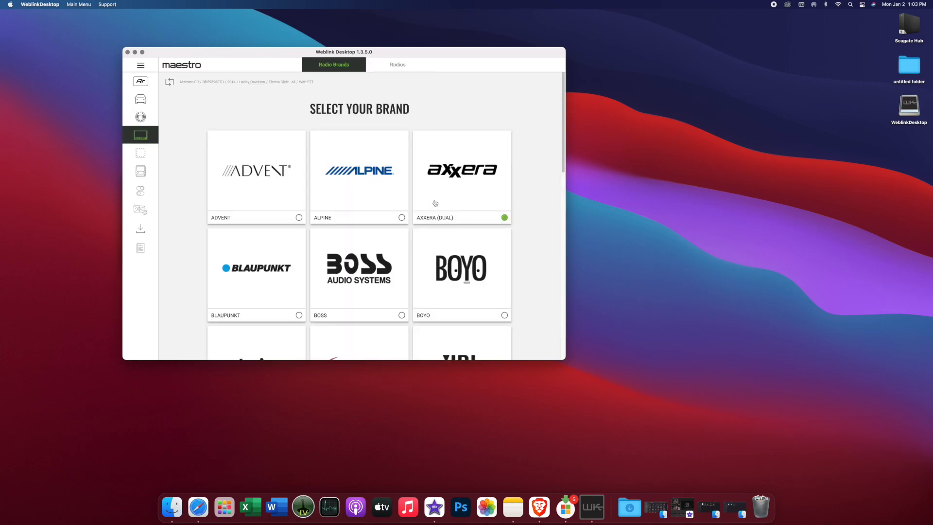
Step: Enter serial number 2251031 on the Soundstream HDHU 14SI radio card
{"action": "scroll", "scroll_direction": "down", "scroll_amount": 3}
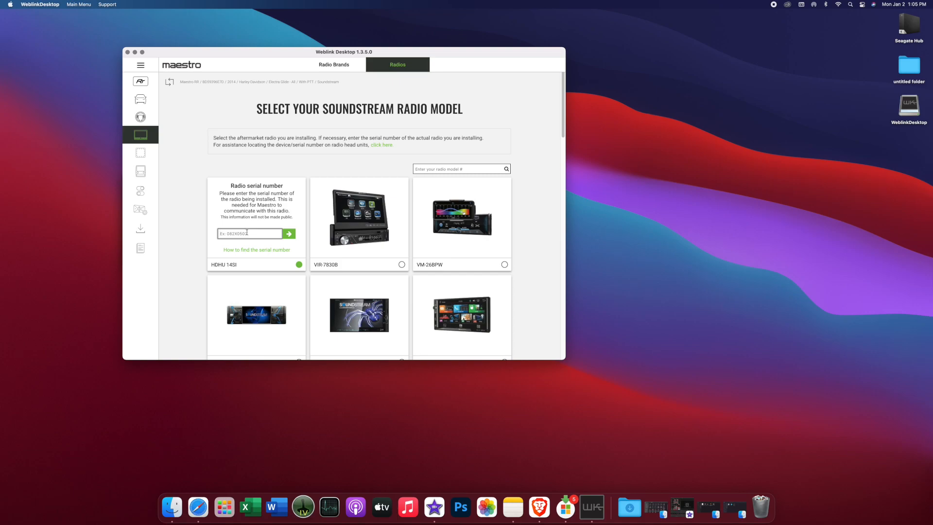
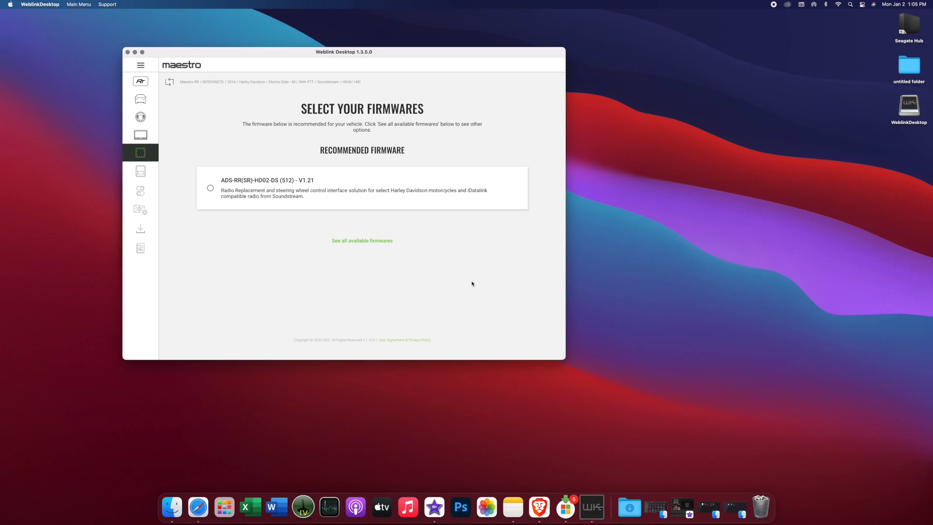
{"action": "mouse_move", "coordinate": [432, 272]}
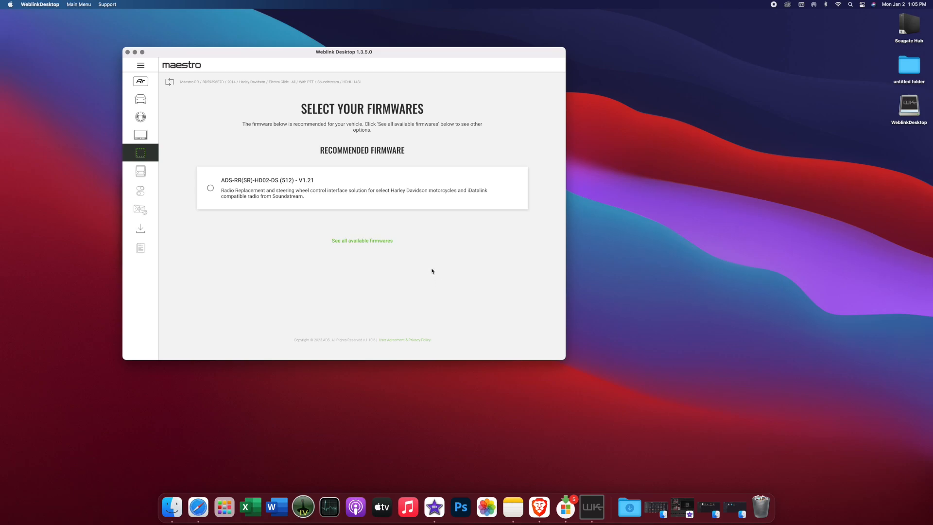
Step: Select the ADS-RR(SR)-HD02-DS (512) - V1.21 firmware option
{"action": "left_click", "coordinate": [210, 187]}
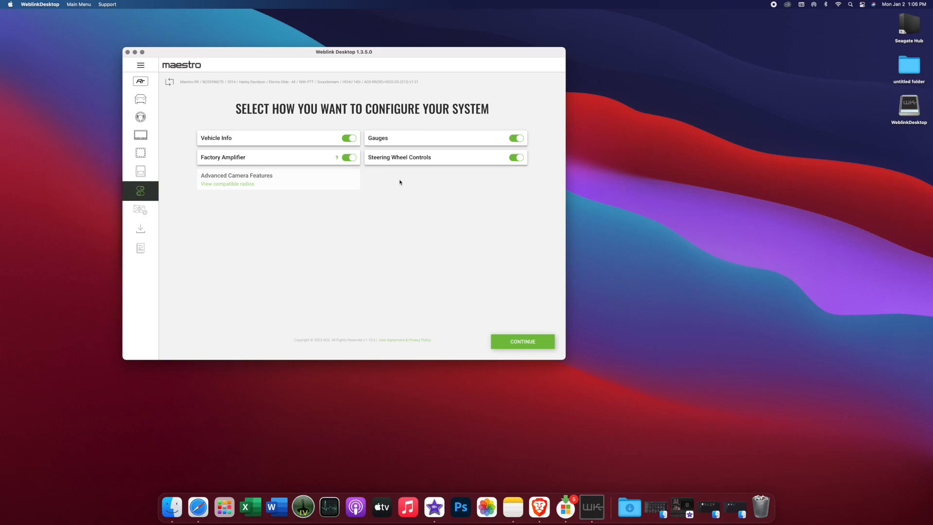
{"action": "mouse_move", "coordinate": [449, 185]}
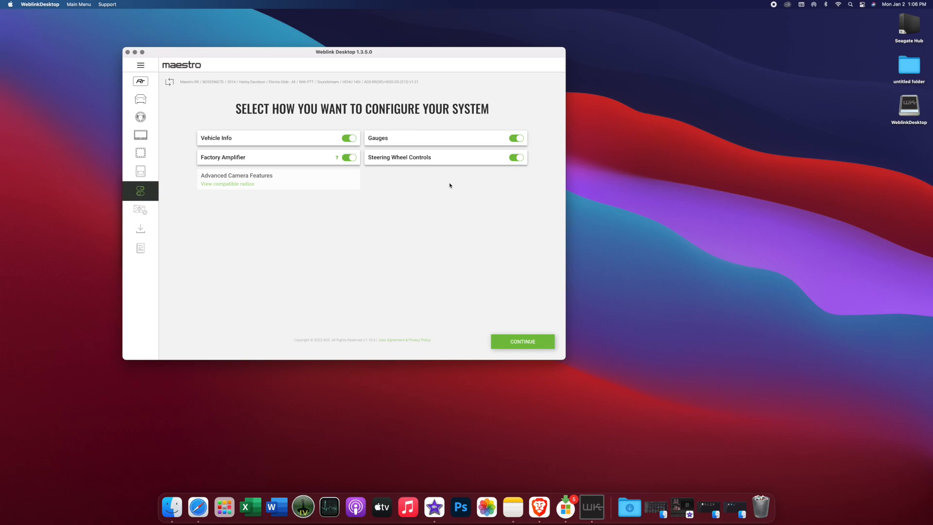
{"action": "mouse_move", "coordinate": [530, 299]}
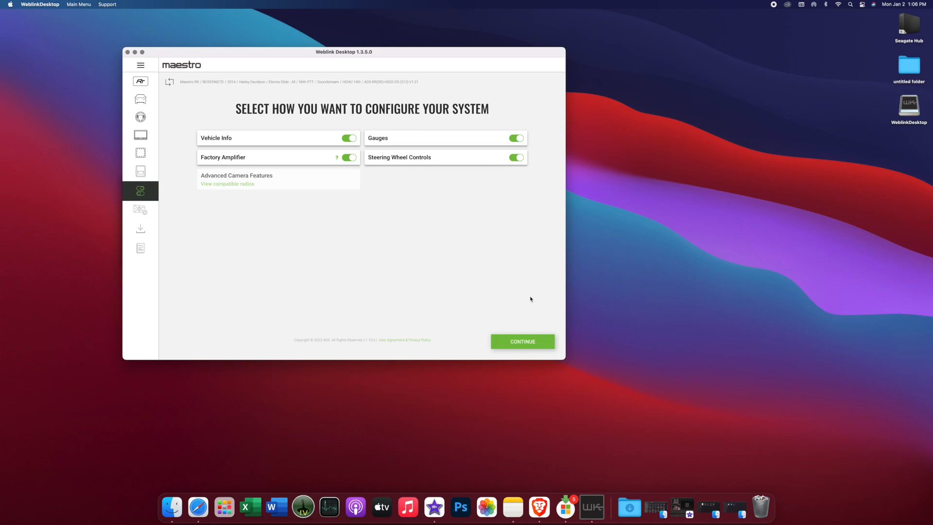
{"action": "mouse_move", "coordinate": [391, 241]}
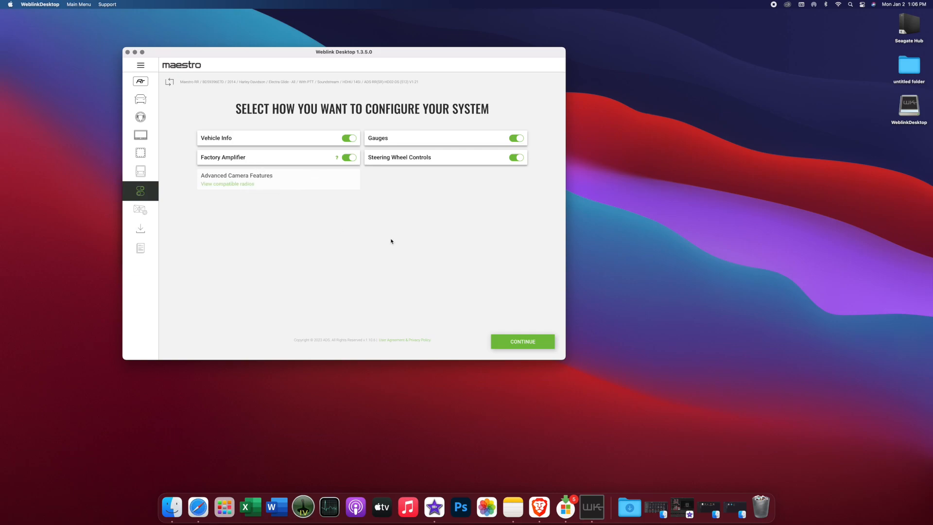
{"action": "mouse_move", "coordinate": [509, 307]}
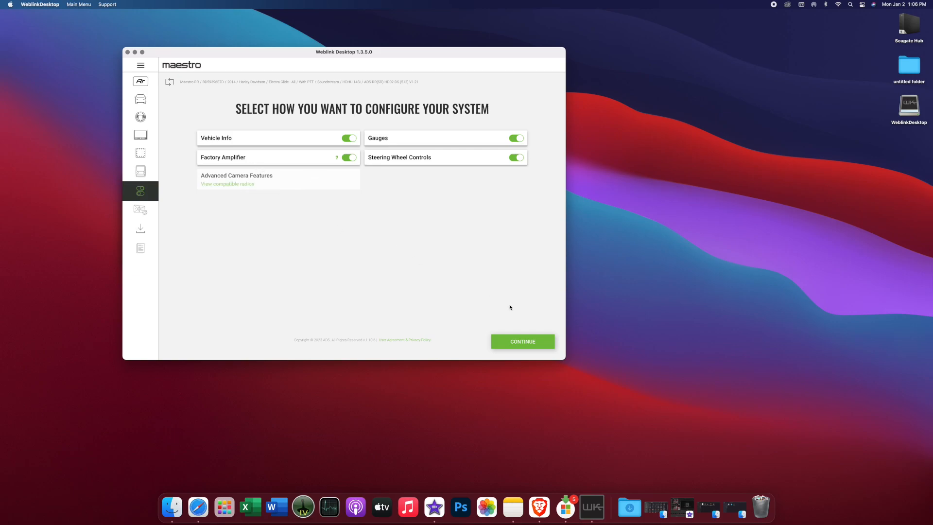
Step: Accept the configuration with Vehicle Info, Gauges, Factory Amplifier and Steering Wheel Controls enabled
{"action": "left_click", "coordinate": [522, 341]}
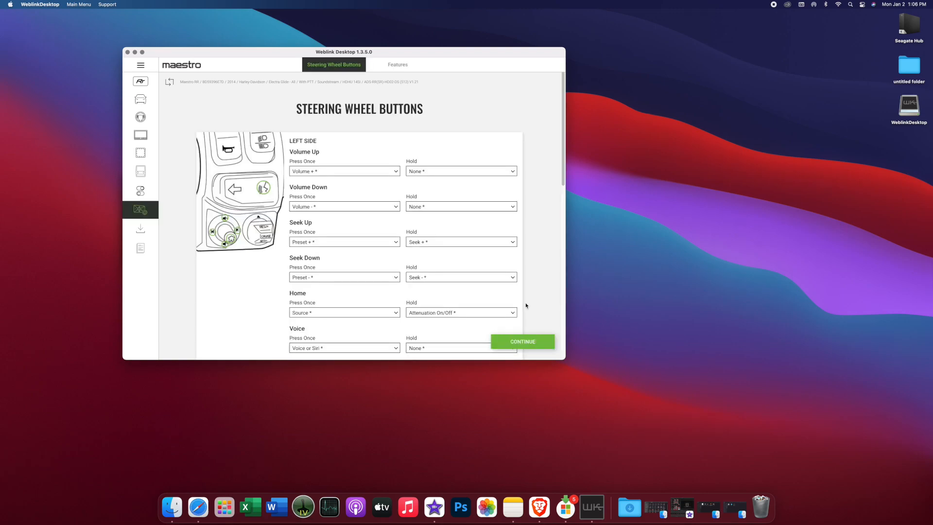
Step: Review the handlebar button mappings and keep Default Value assignments for both sides
{"action": "scroll", "scroll_direction": "down", "scroll_amount": 3}
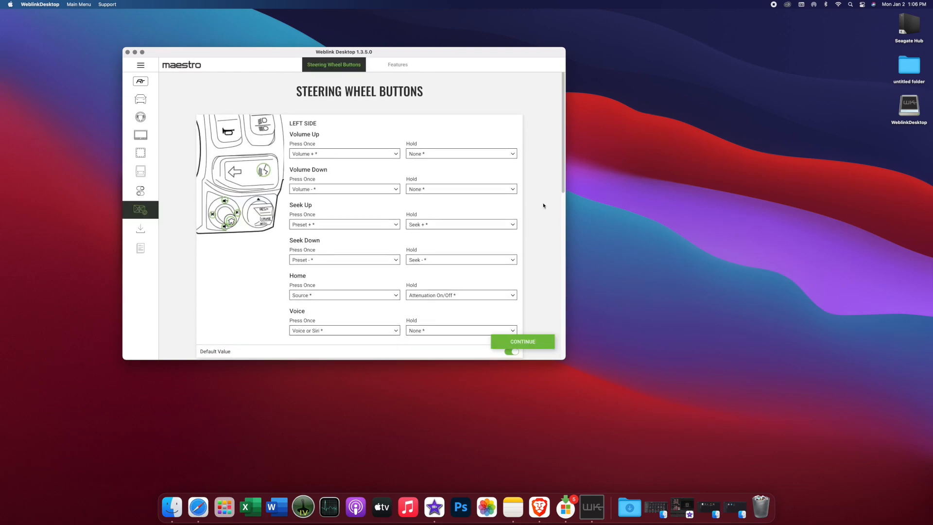
{"action": "scroll", "scroll_direction": "down", "scroll_amount": 3}
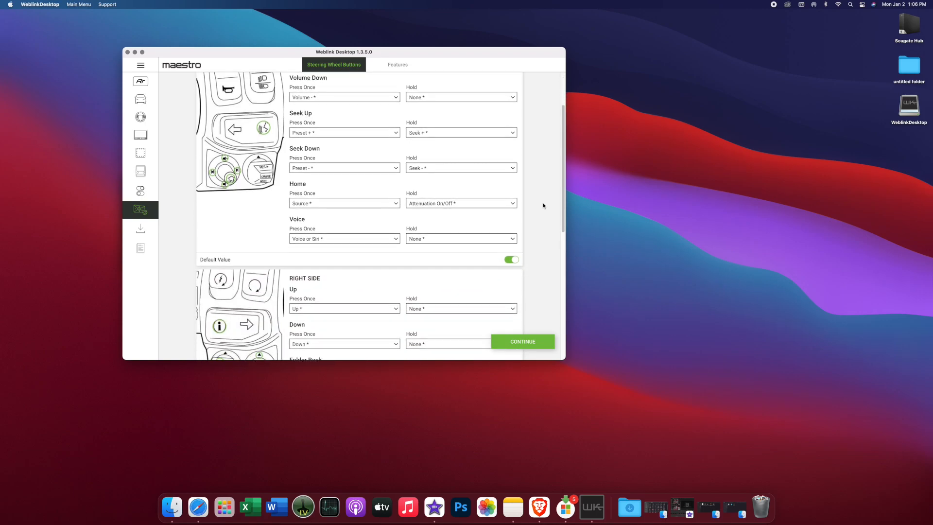
{"action": "scroll", "scroll_direction": "down", "scroll_amount": 3}
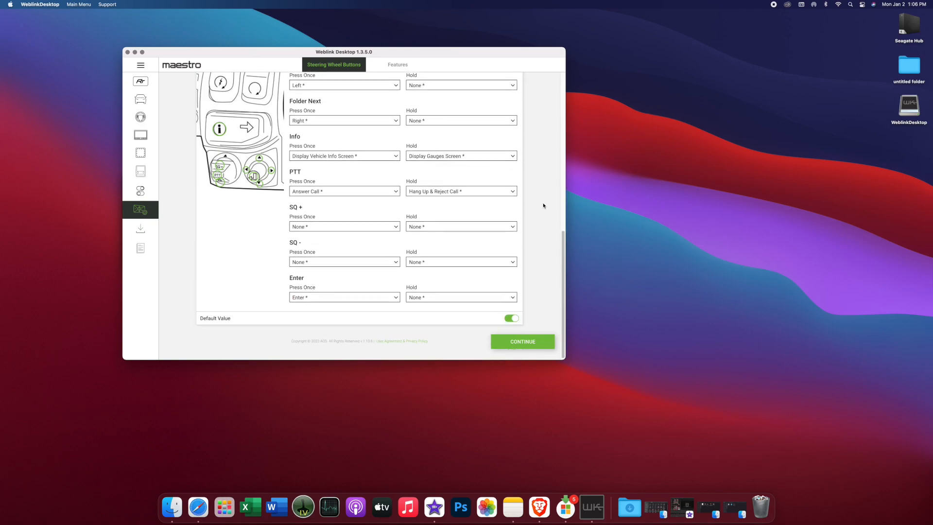
{"action": "scroll", "scroll_direction": "down", "scroll_amount": 3}
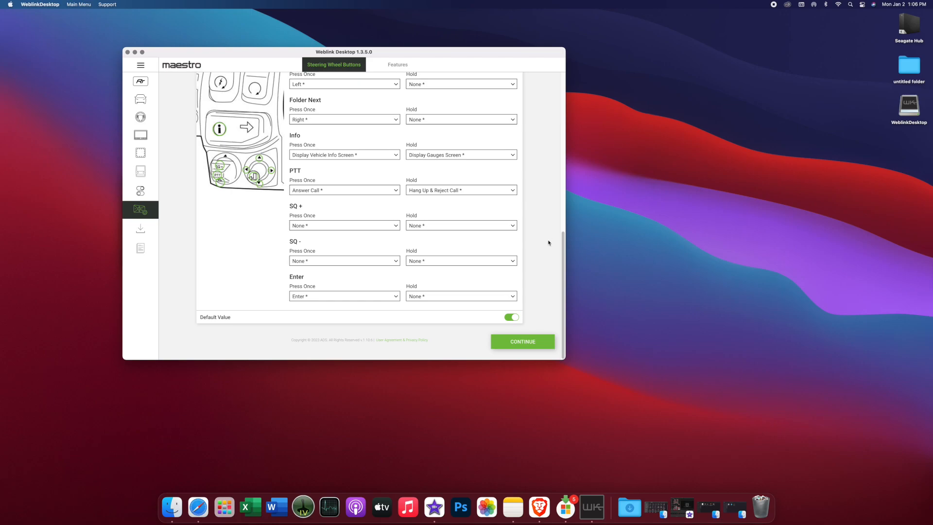
{"action": "mouse_move", "coordinate": [530, 328]}
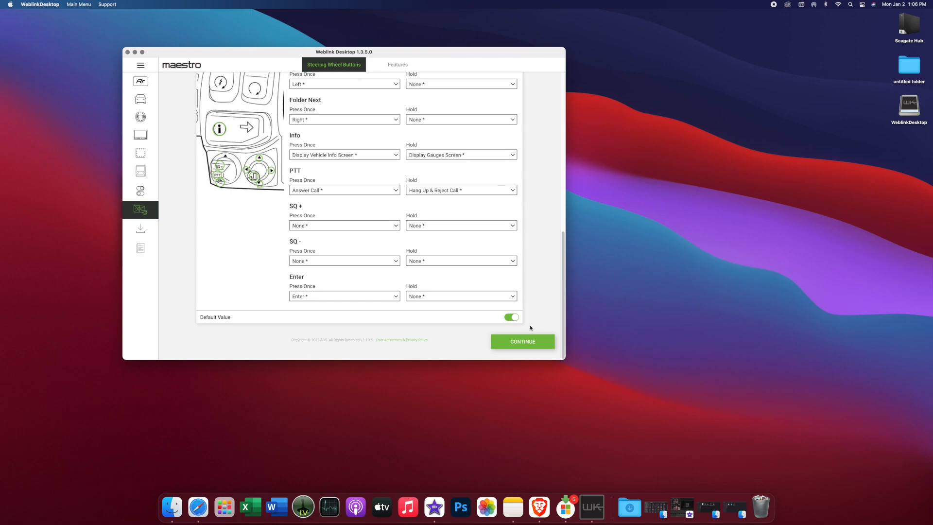
{"action": "left_click", "coordinate": [522, 341]}
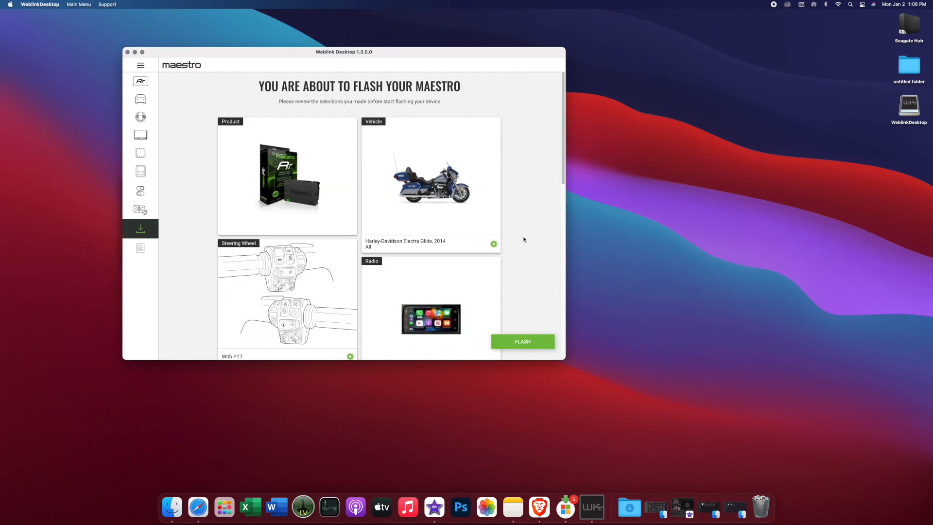
{"action": "mouse_move", "coordinate": [552, 220]}
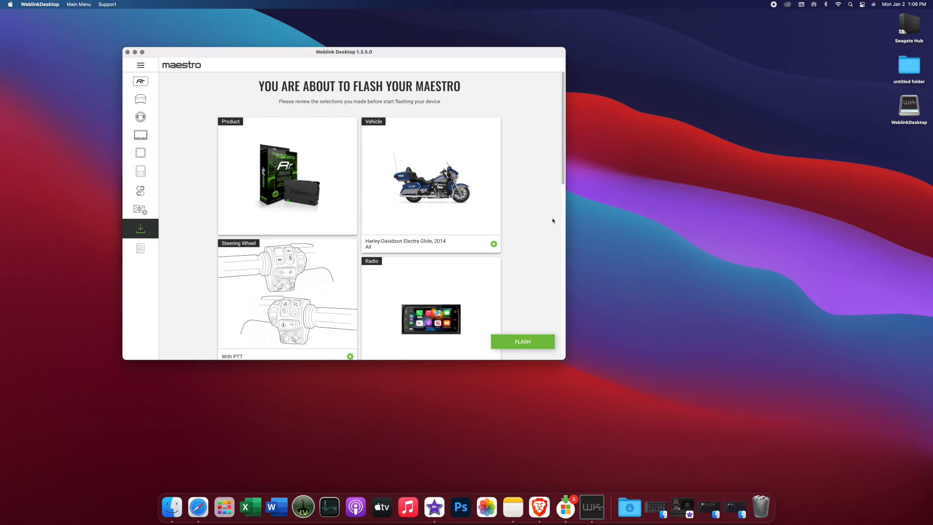
{"action": "mouse_move", "coordinate": [419, 237]}
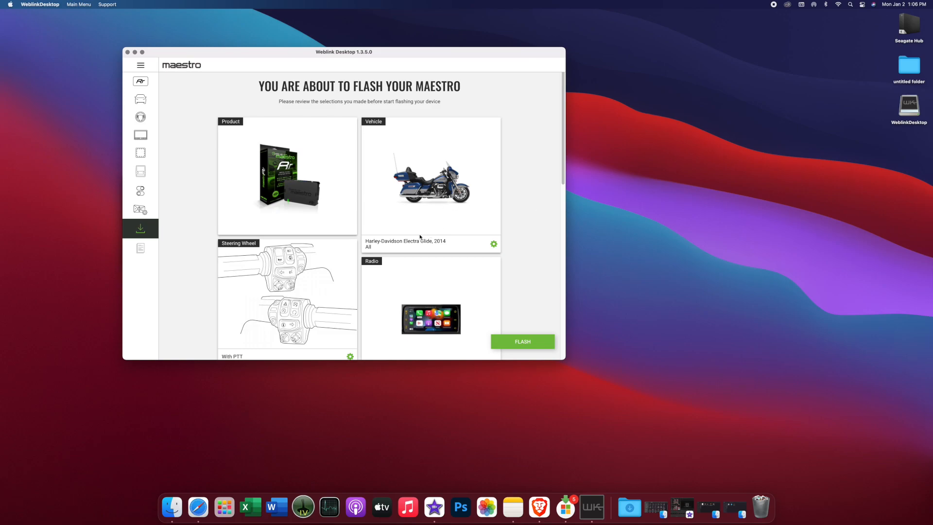
Step: Check the product, vehicle, radio, firmware and button selections, then flash the Maestro RR
{"action": "scroll", "scroll_direction": "down", "scroll_amount": 3}
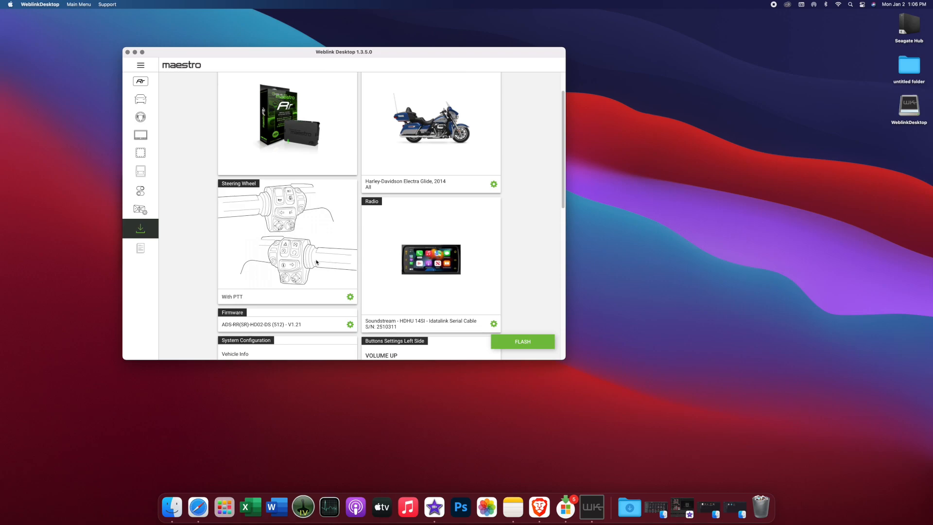
{"action": "scroll", "scroll_direction": "down", "scroll_amount": 3}
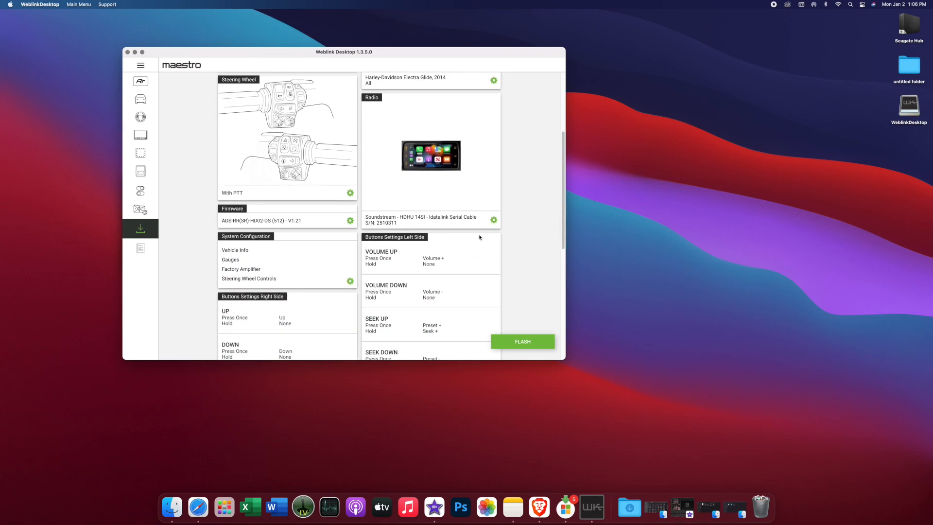
{"action": "scroll", "scroll_direction": "down", "scroll_amount": 3}
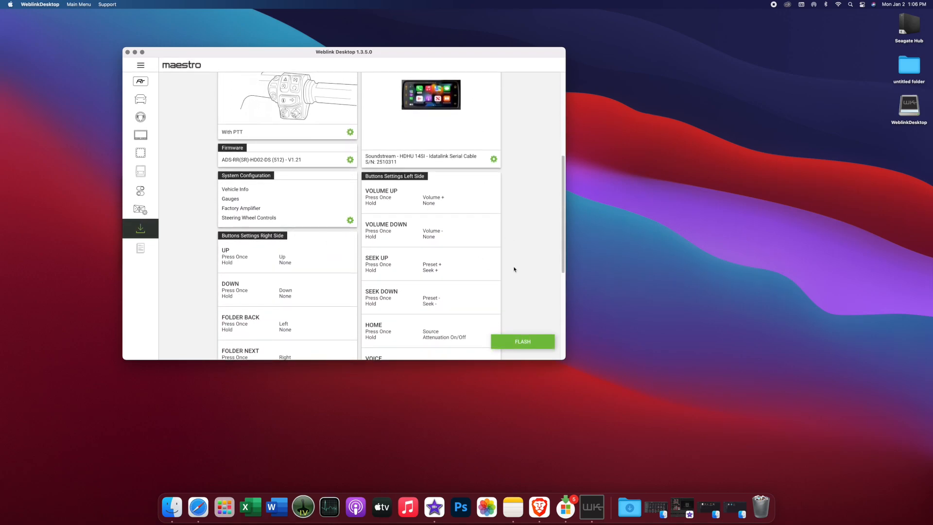
{"action": "left_click", "coordinate": [522, 341]}
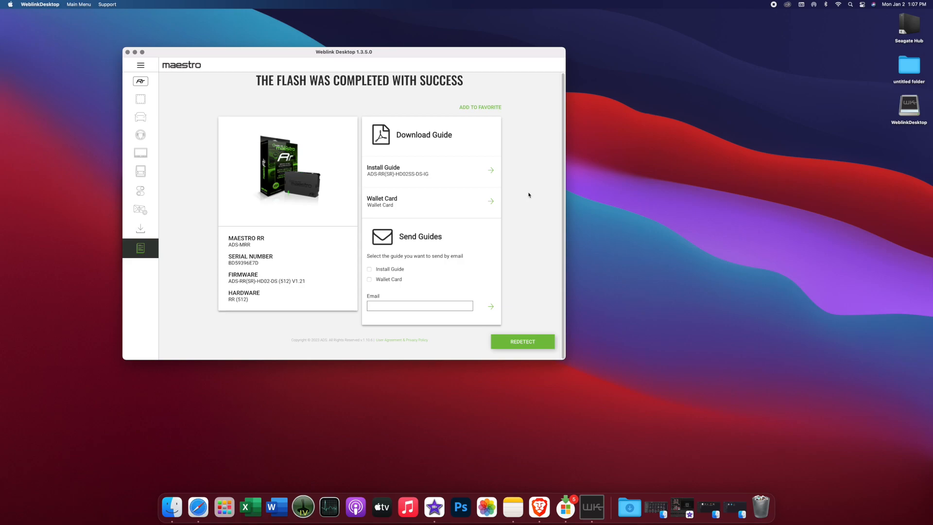
{"action": "mouse_move", "coordinate": [533, 199]}
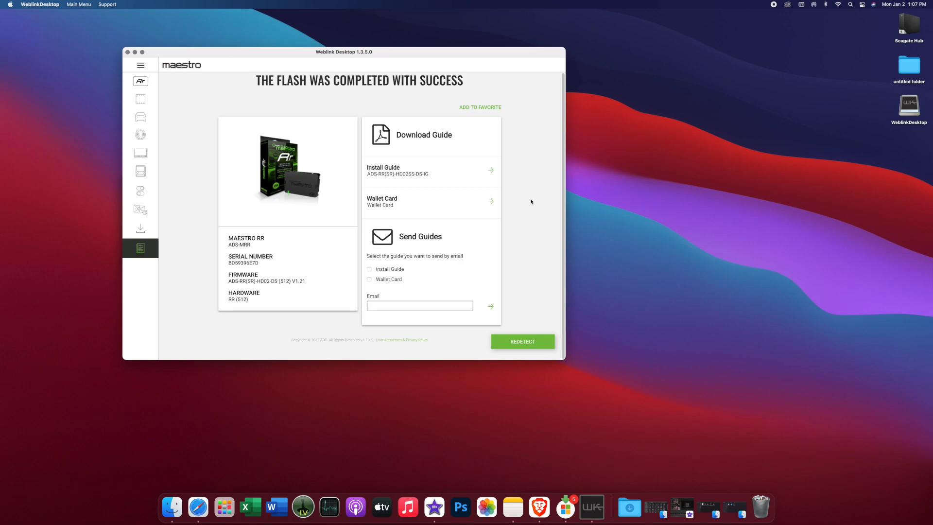
{"action": "mouse_move", "coordinate": [525, 214]}
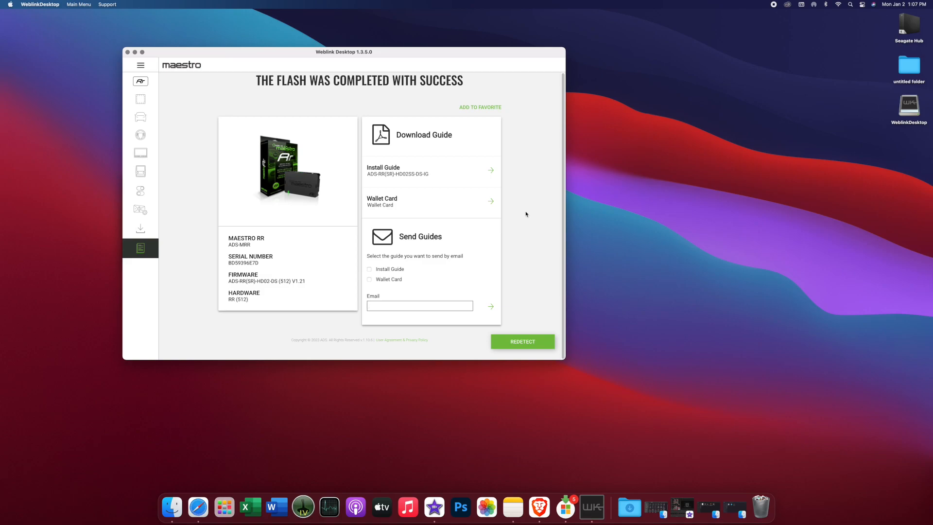